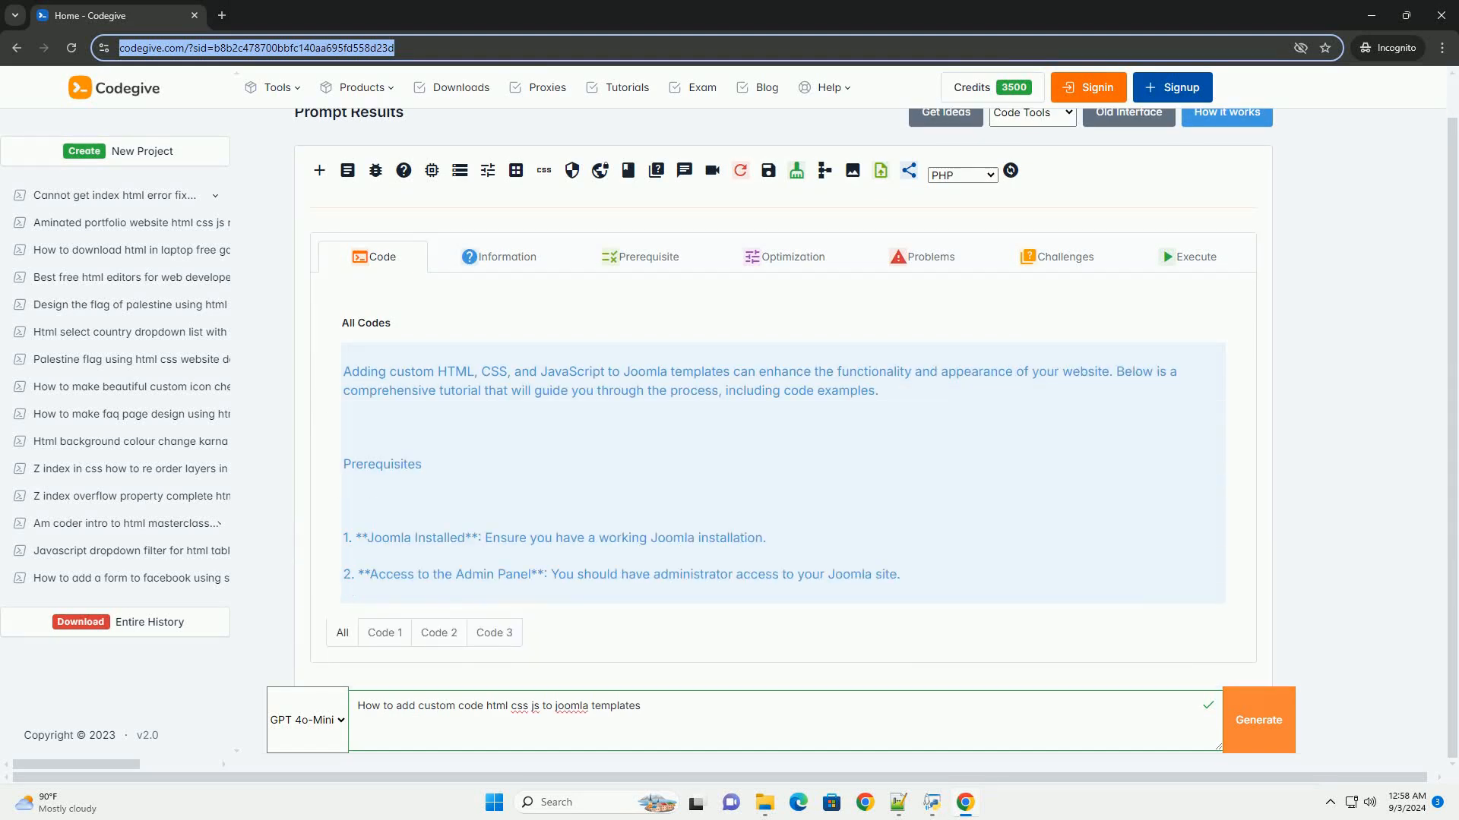
scroll(down, 3)
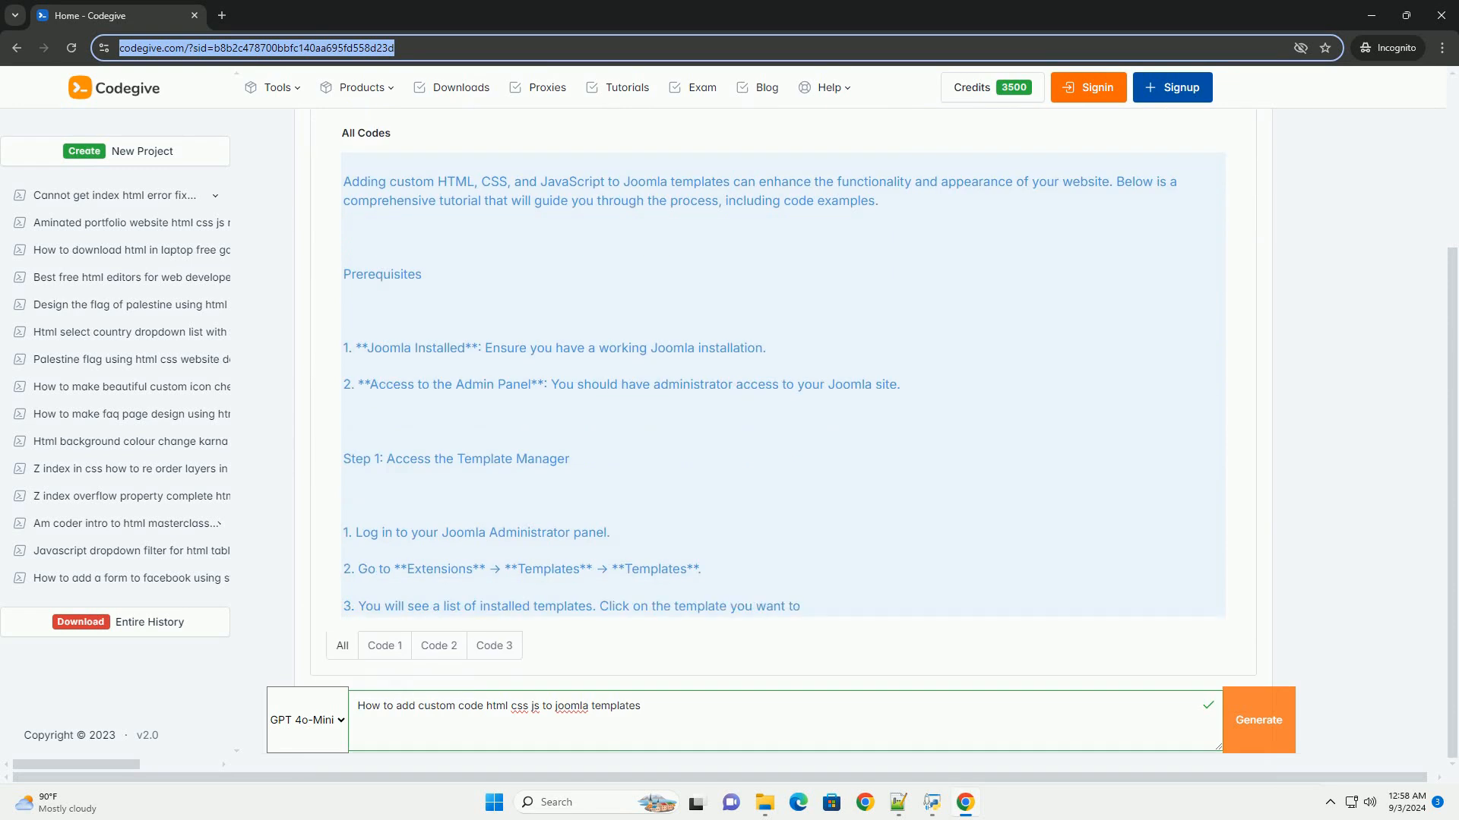
scroll(down, 3)
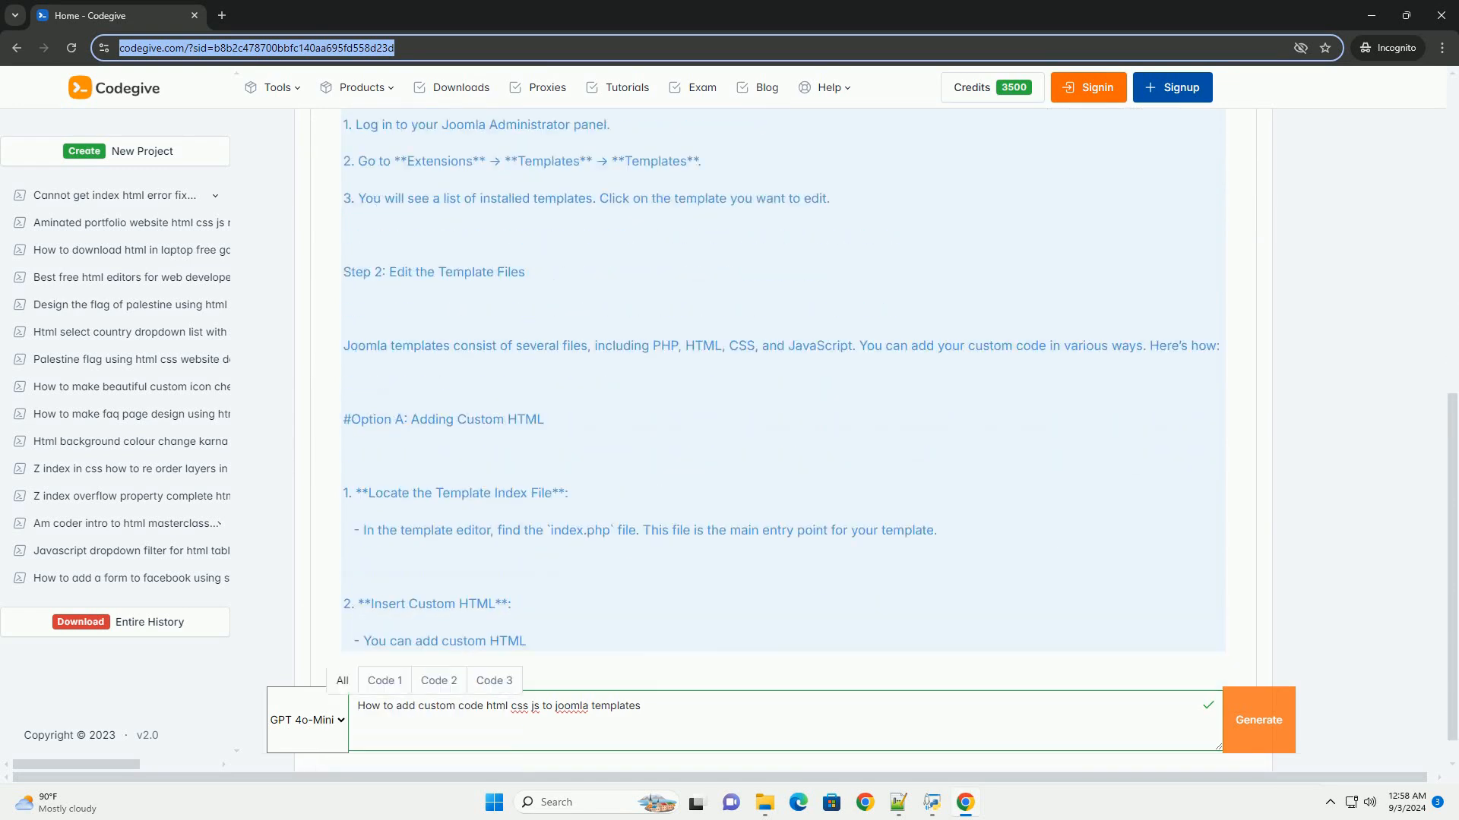
scroll(down, 3)
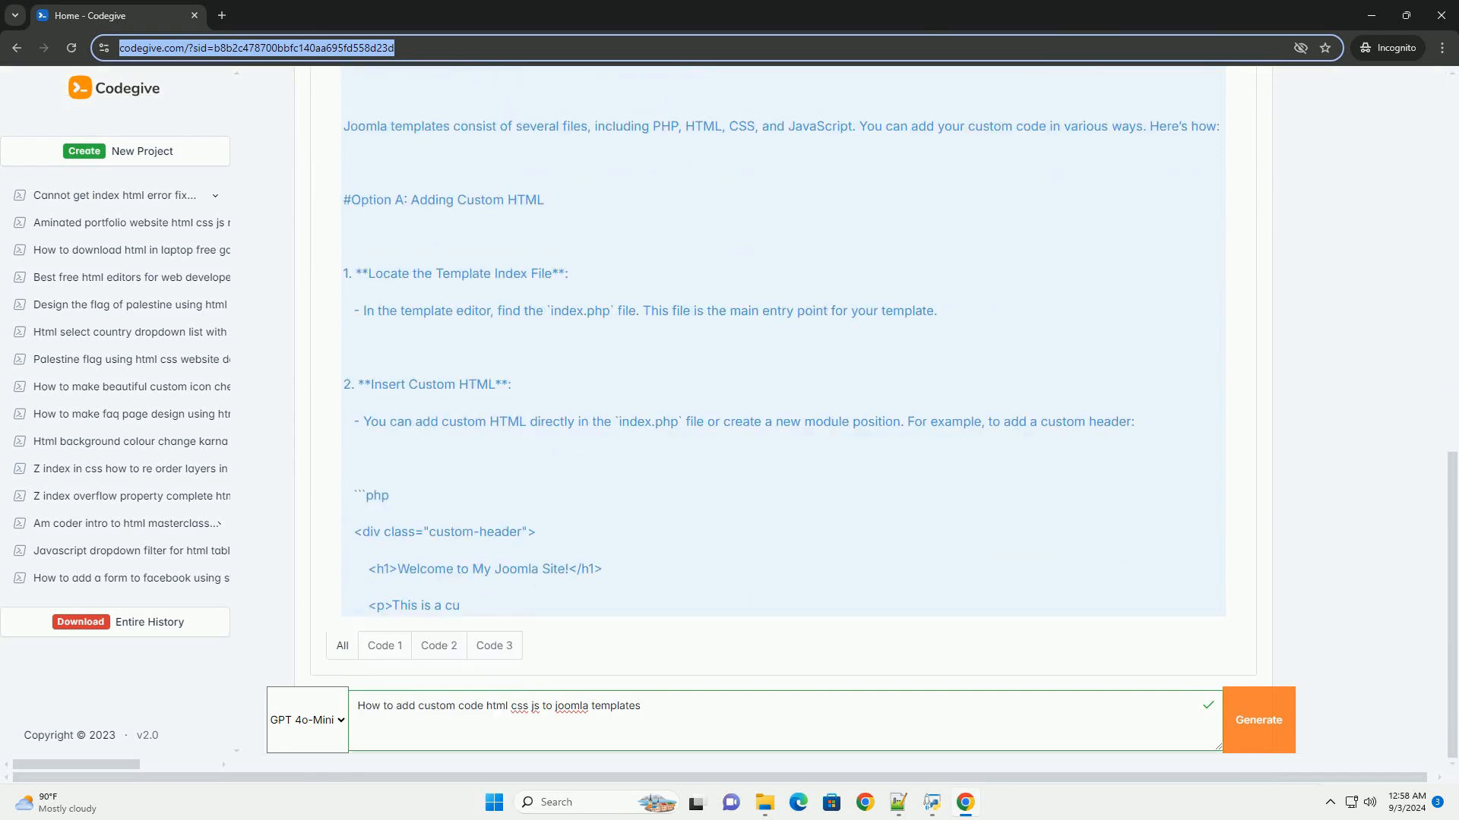
scroll(down, 3)
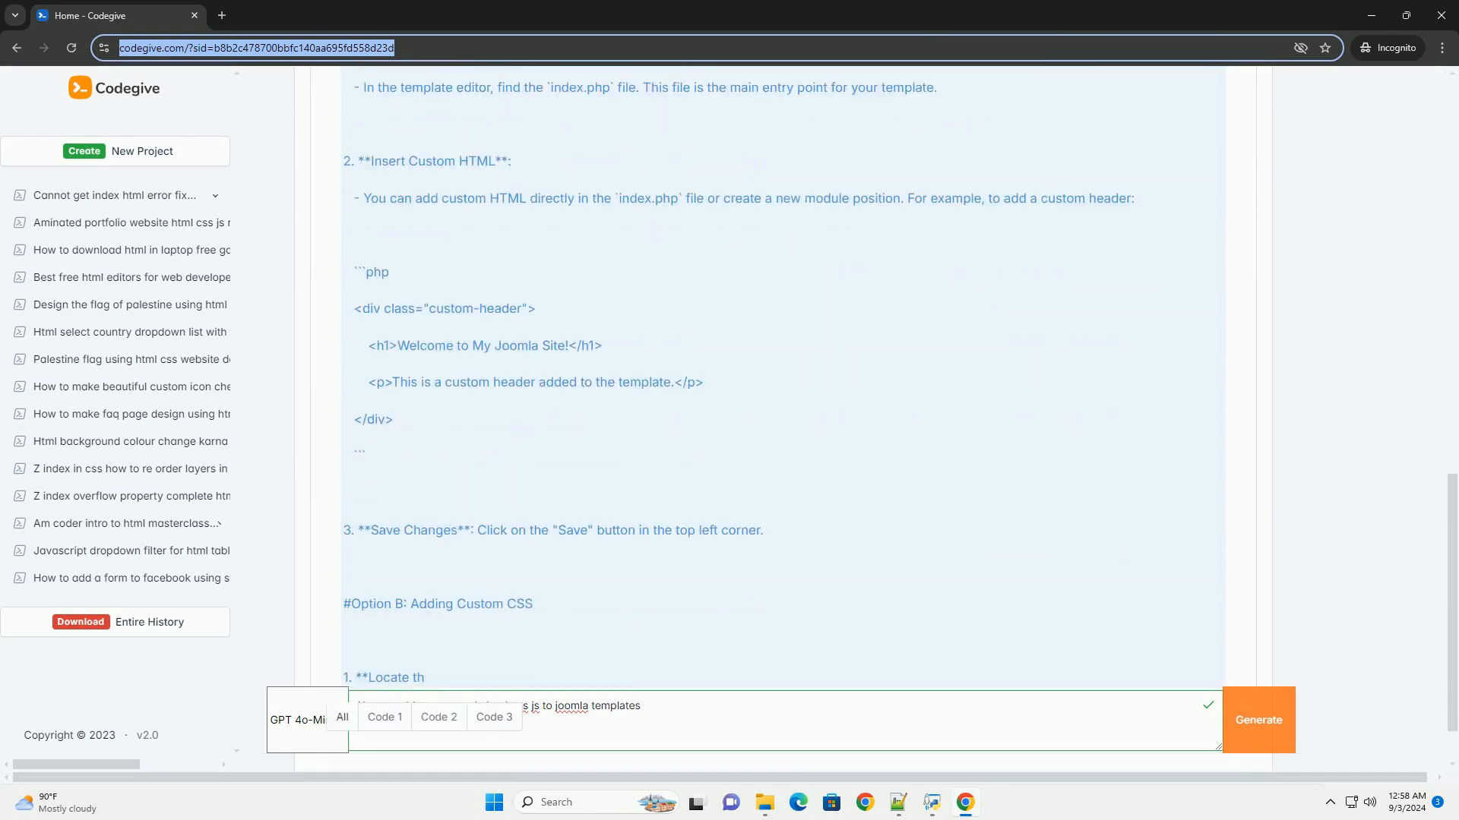
scroll(down, 3)
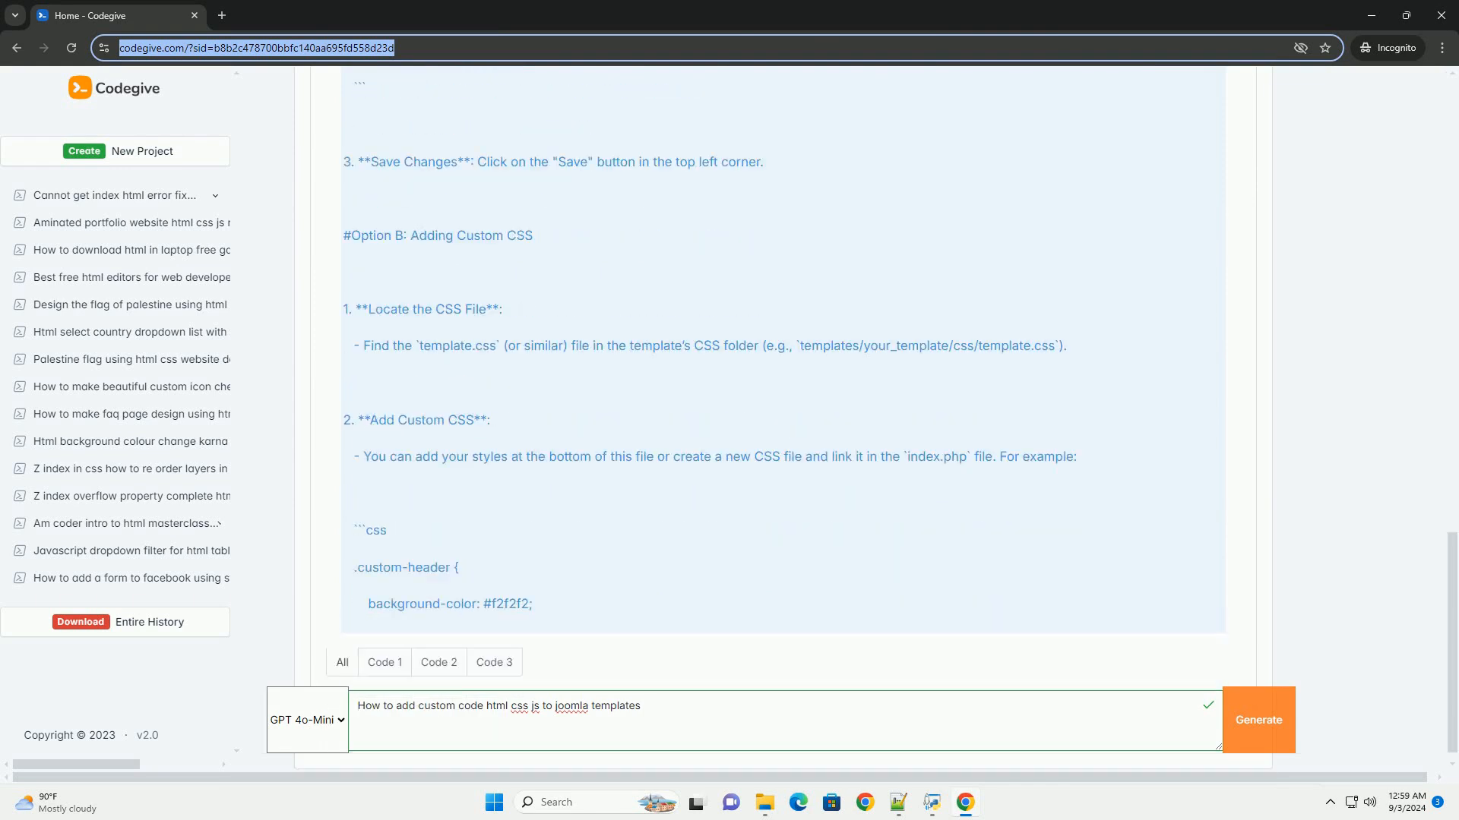
scroll(down, 3)
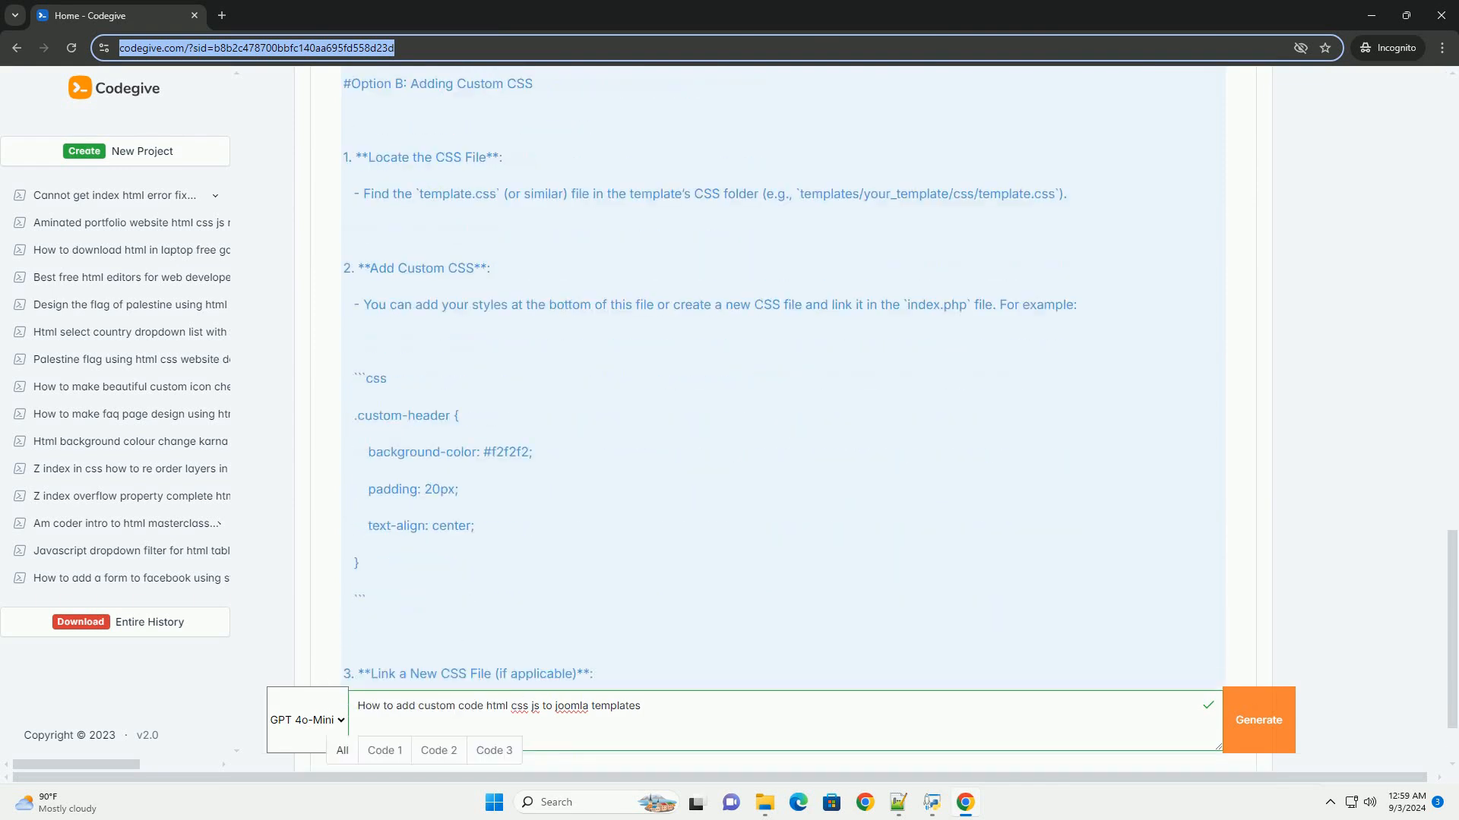
scroll(down, 3)
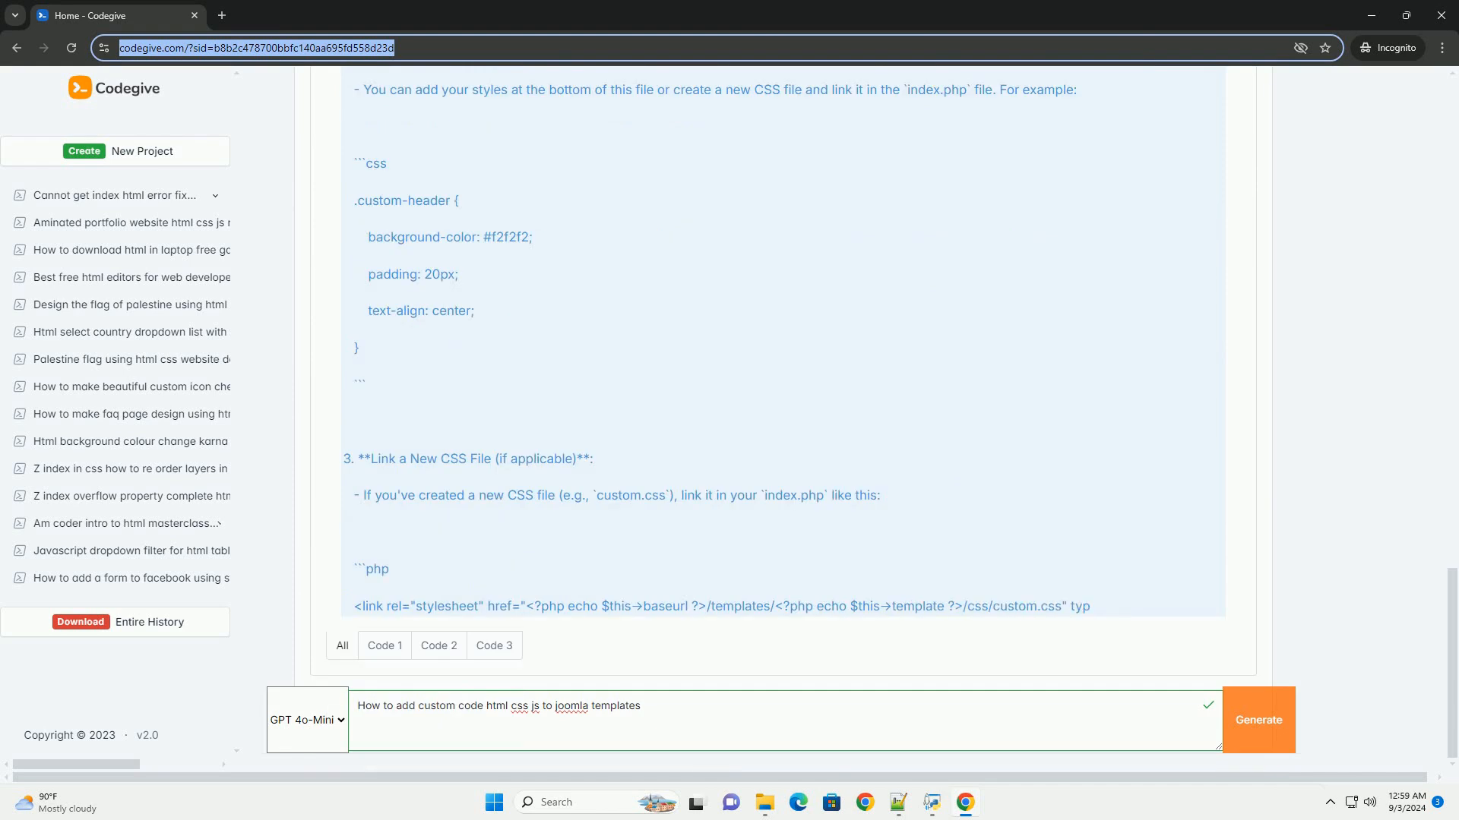
scroll(down, 3)
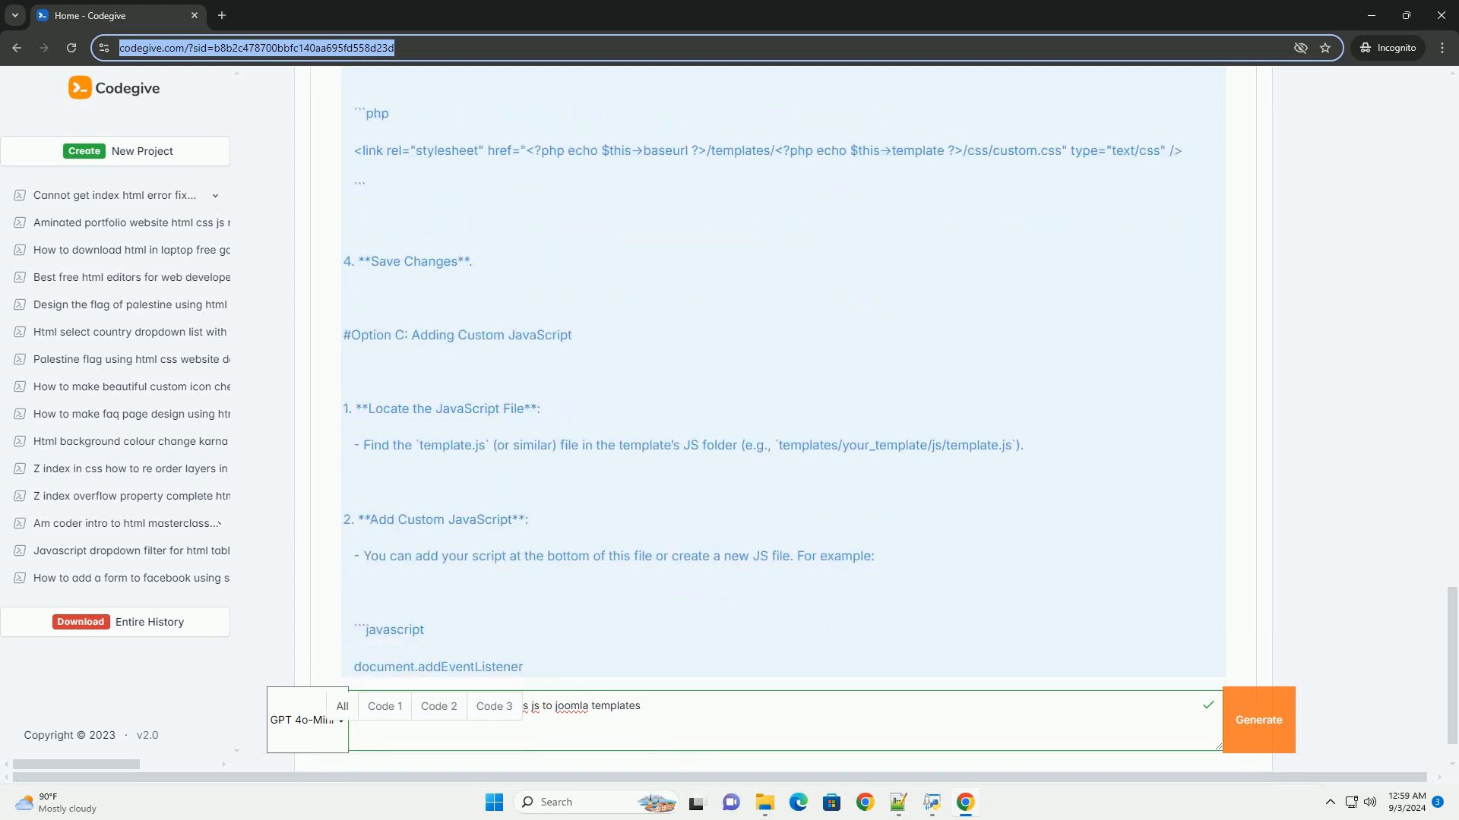
scroll(down, 3)
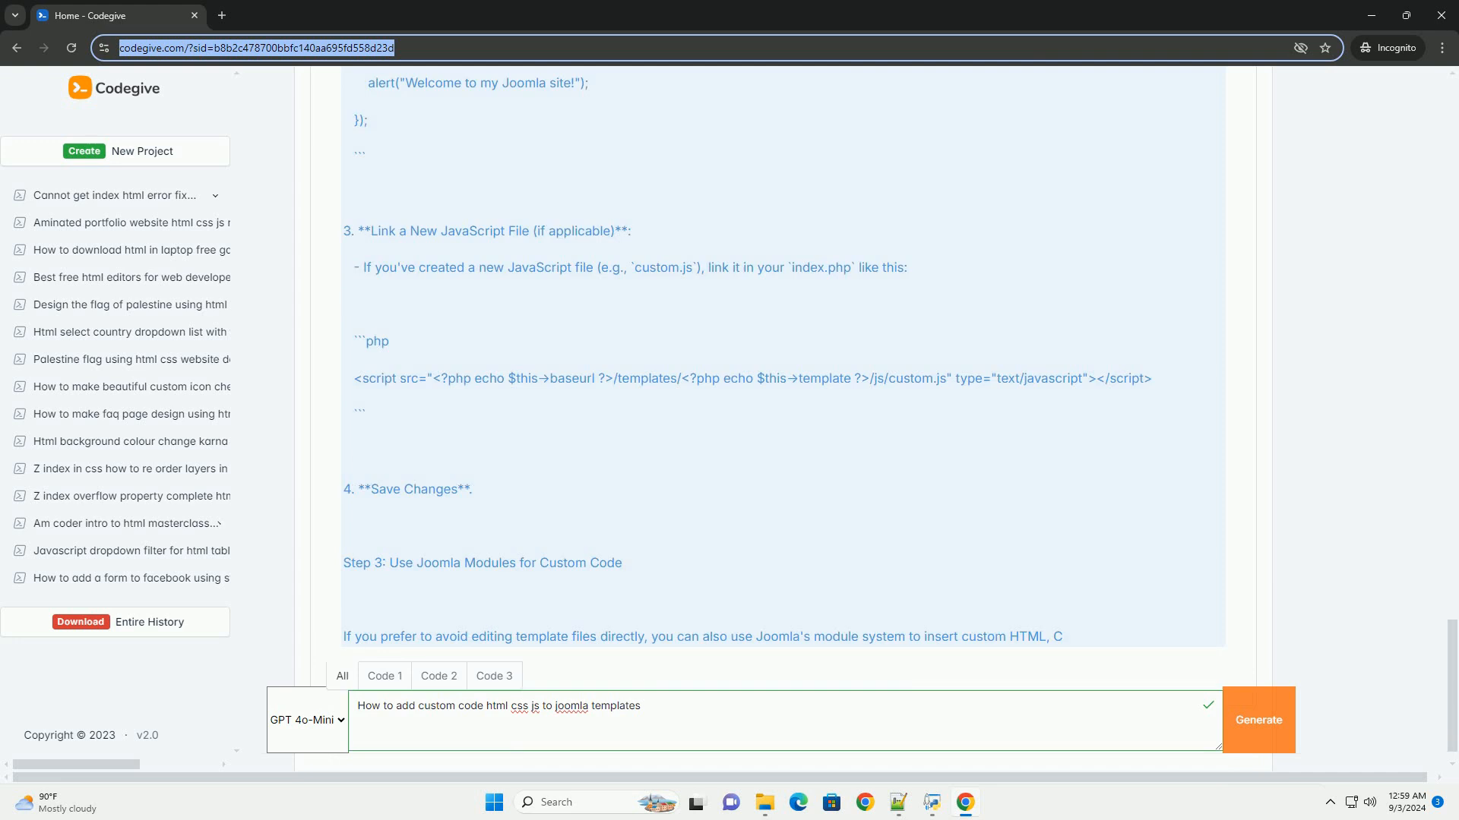
scroll(down, 3)
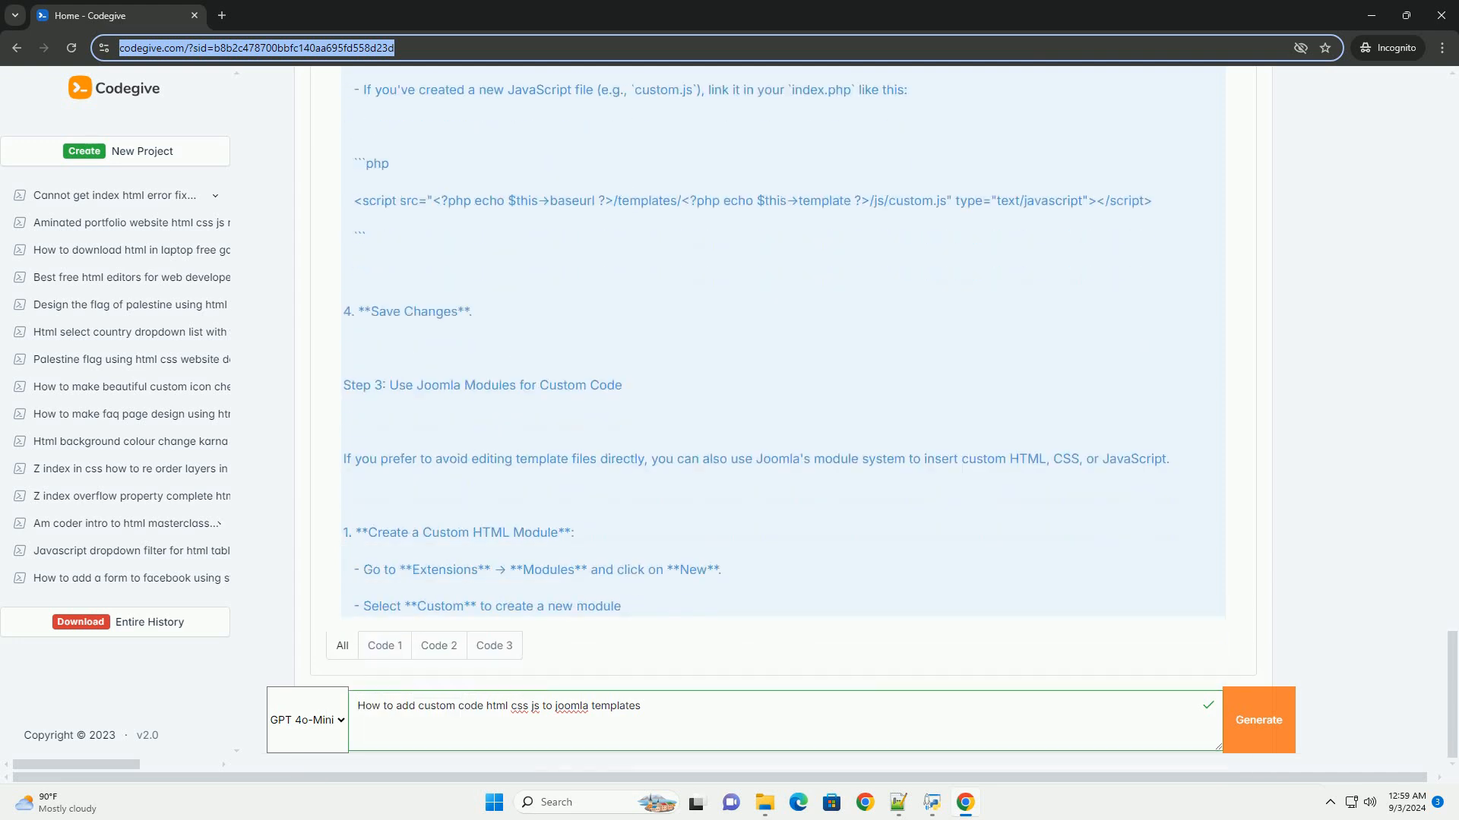
scroll(down, 3)
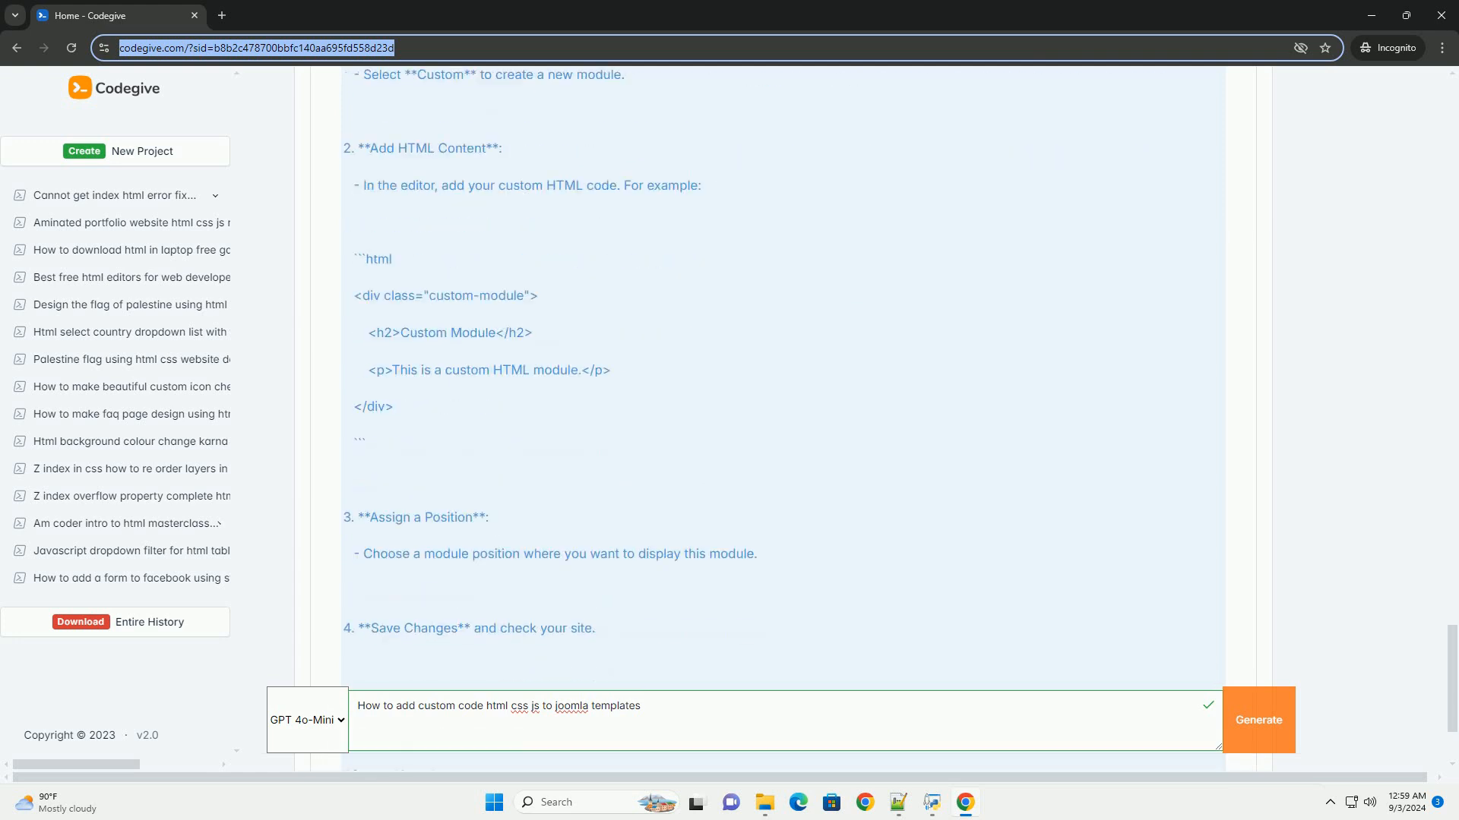
scroll(down, 3)
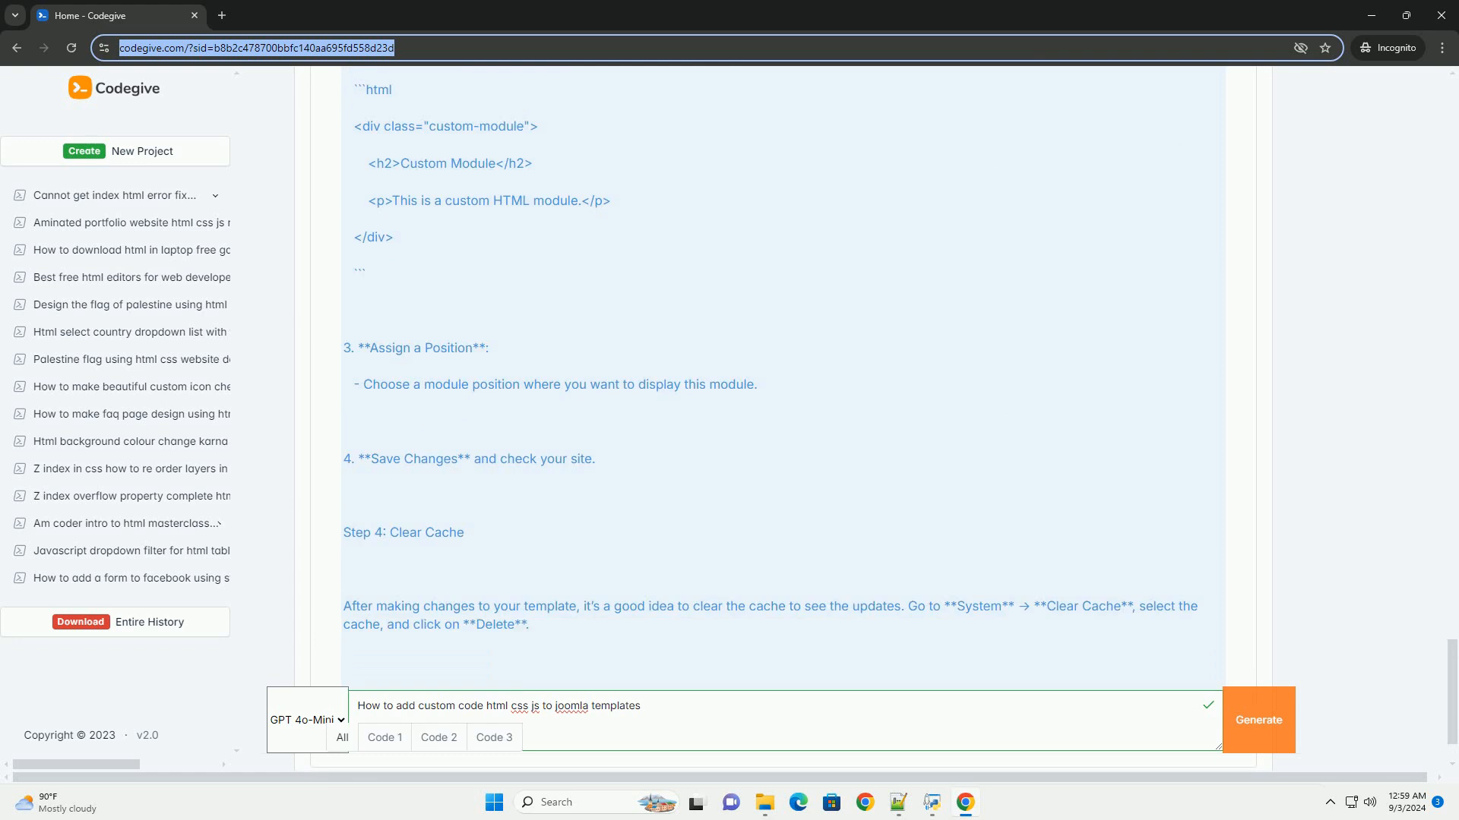
scroll(down, 3)
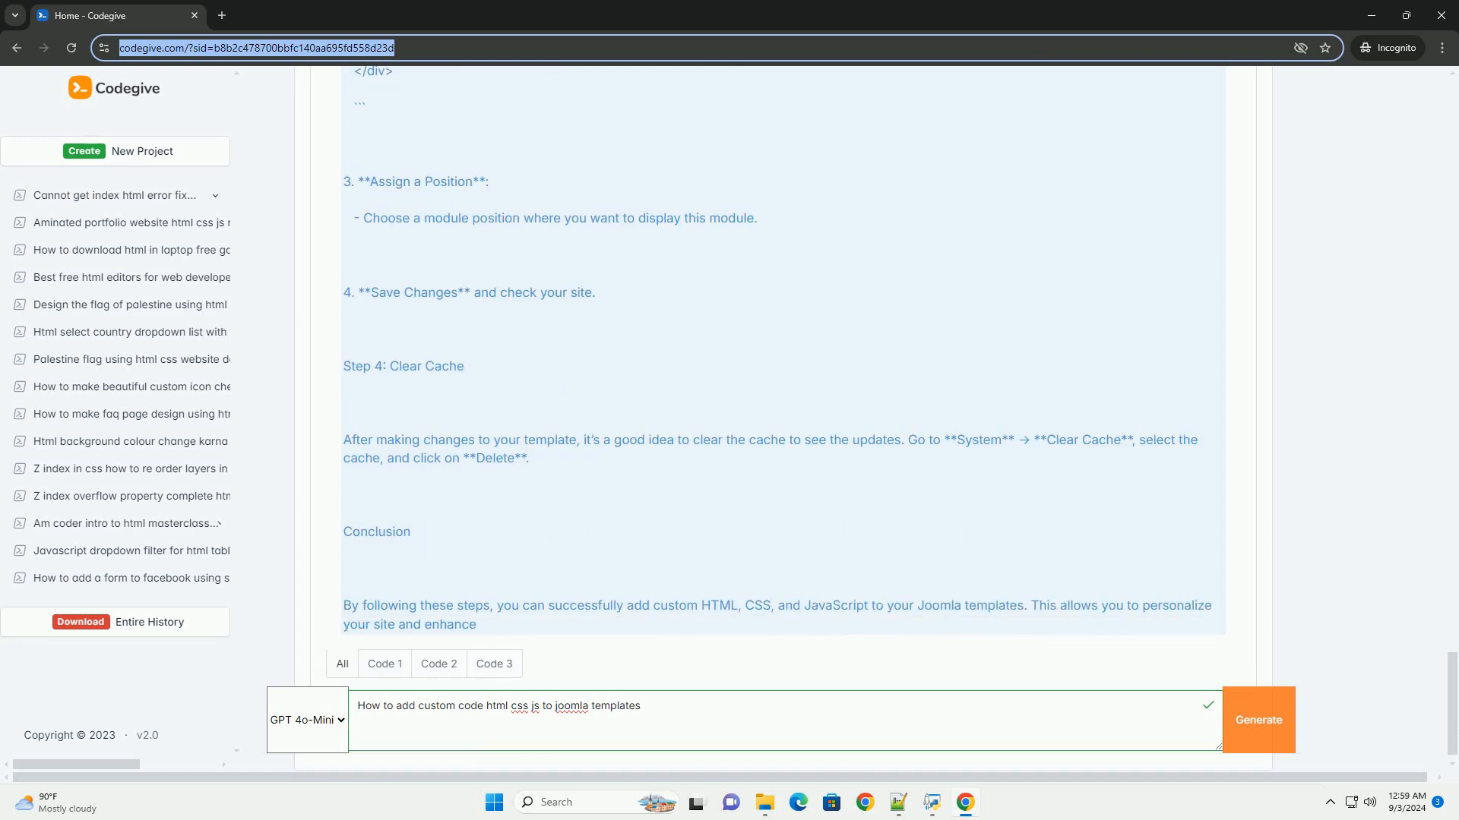